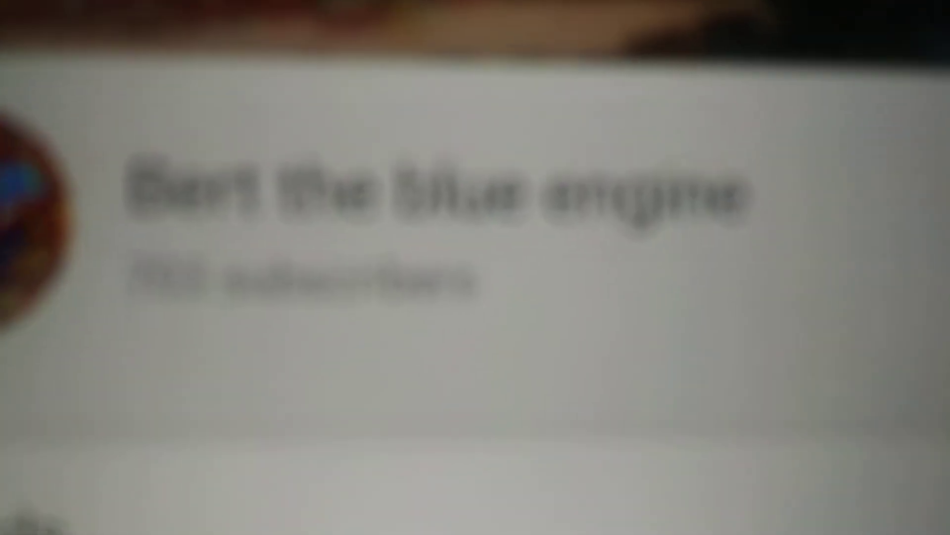
{"action": "scroll", "scroll_direction": "down", "scroll_amount": 3}
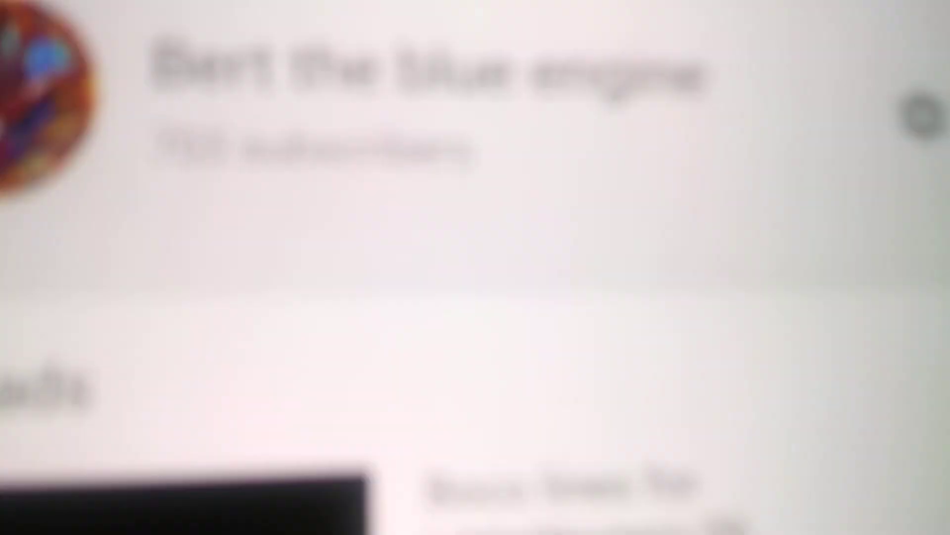